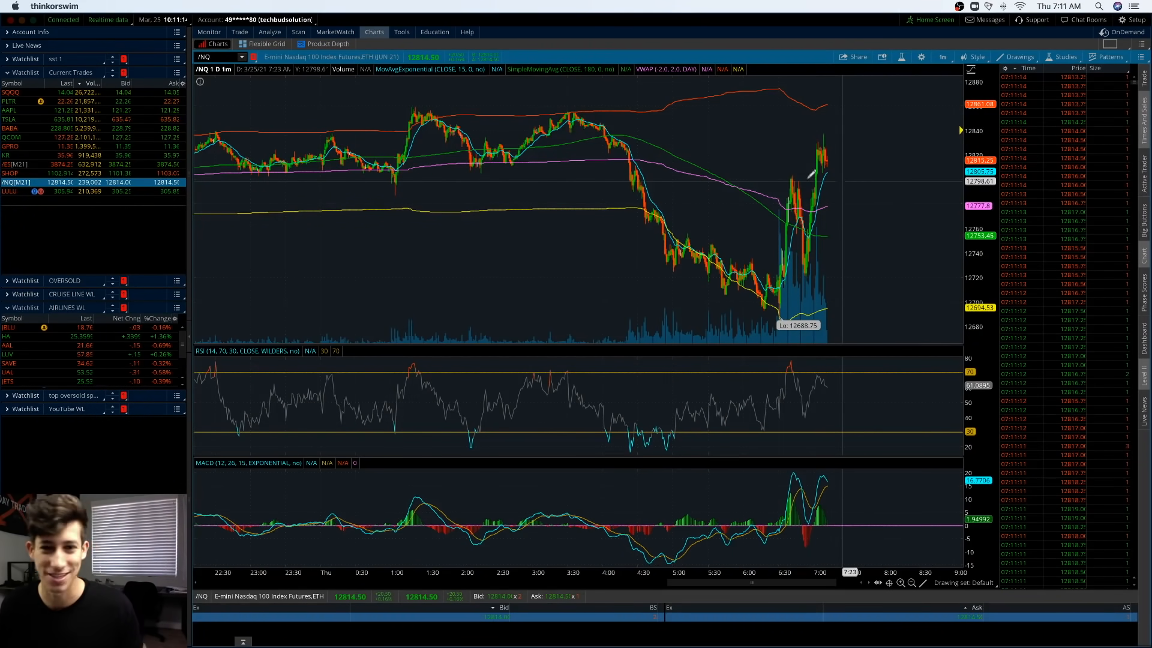
pyautogui.moveTo(602, 121)
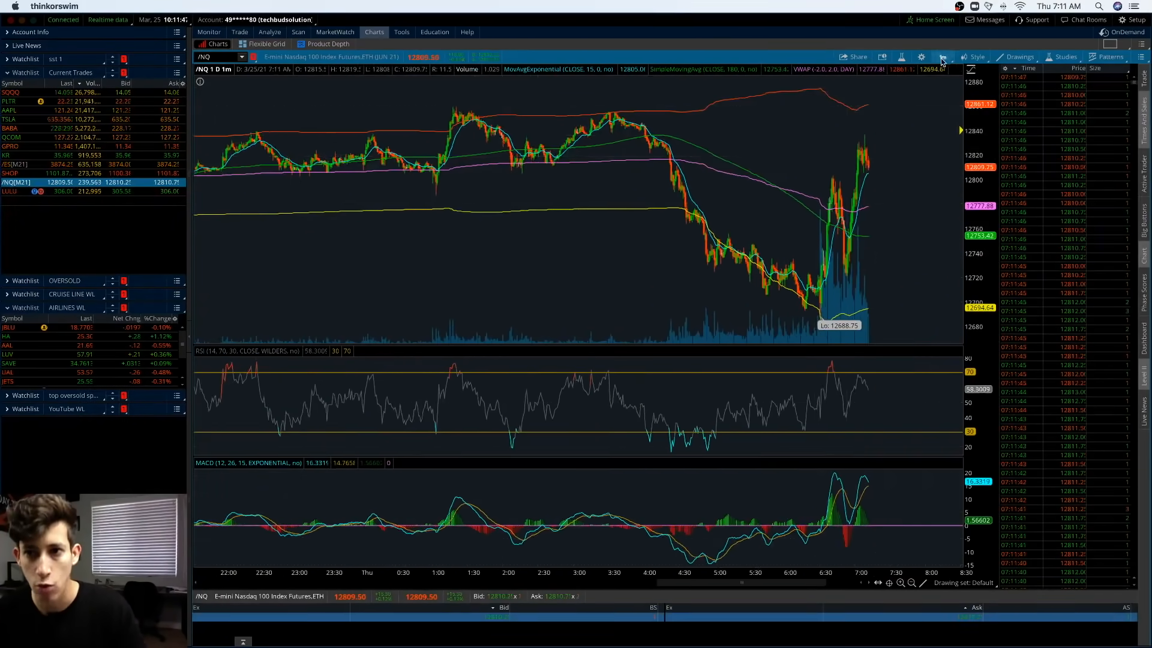
# - Switch the Nasdaq 100 futures chart toward the 180-day, 4-hour time frame
pyautogui.click(942, 56)
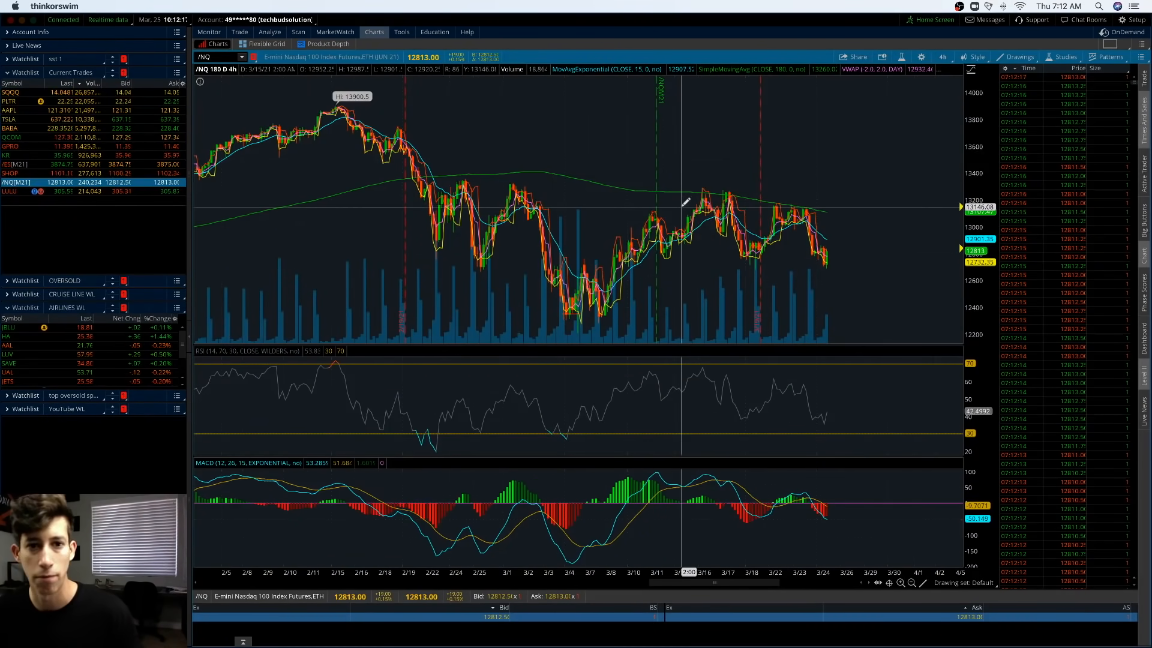
pyautogui.moveTo(789, 210)
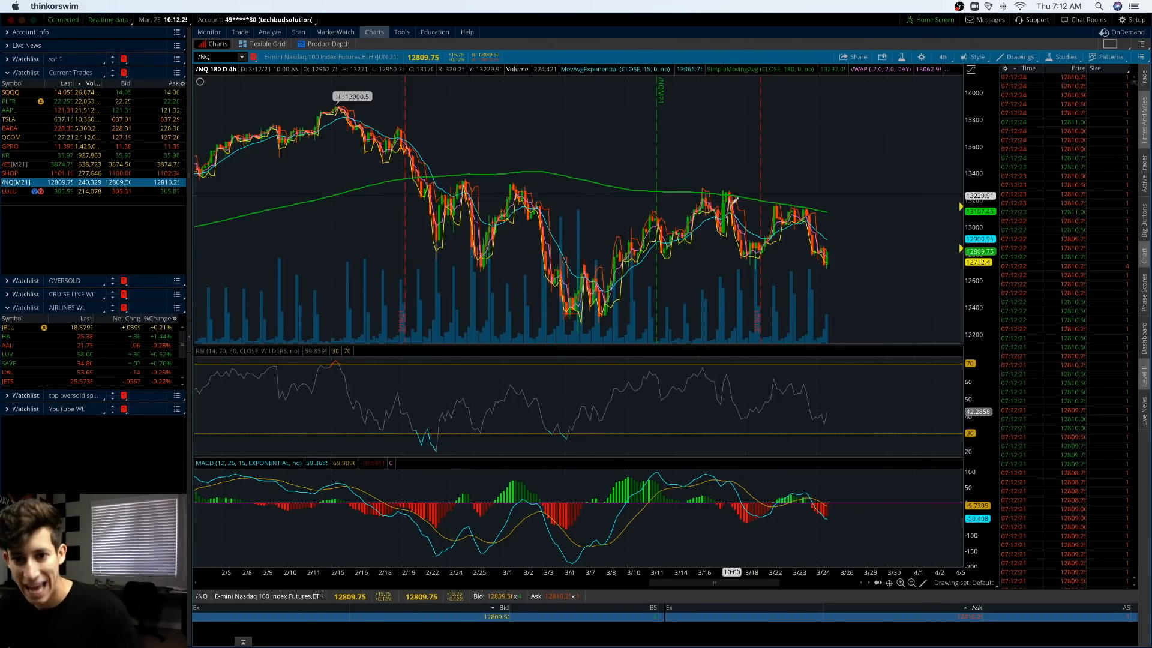
pyautogui.moveTo(484, 281)
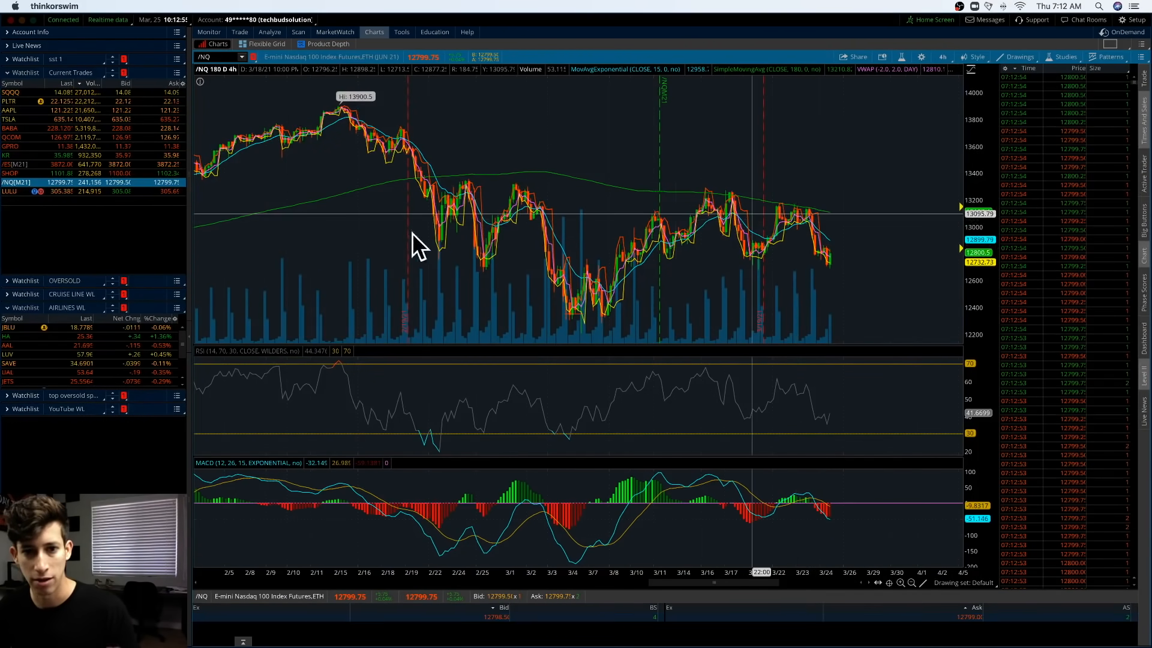
pyautogui.moveTo(534, 236)
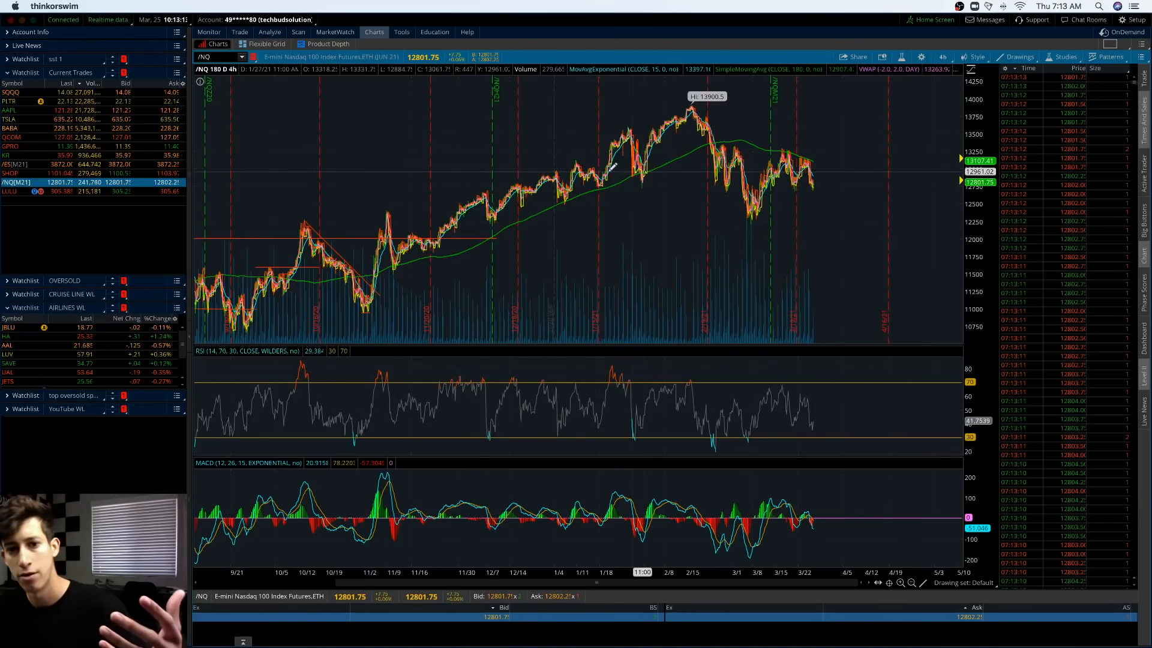
pyautogui.moveTo(582, 169)
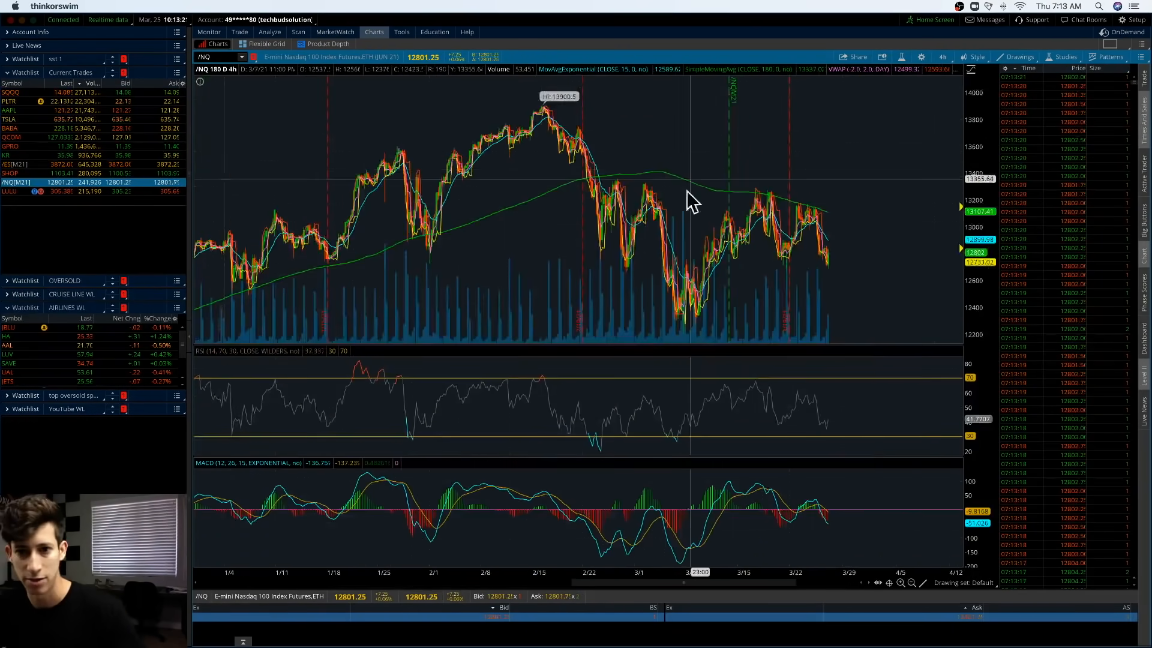
pyautogui.moveTo(850, 202)
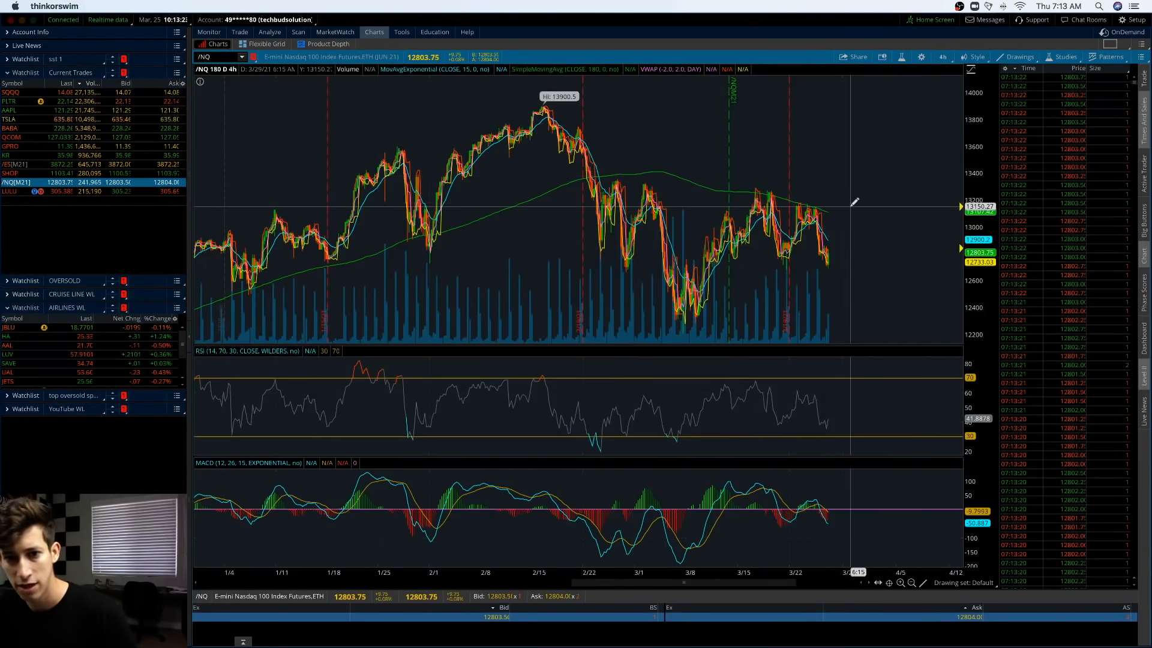
pyautogui.moveTo(822, 234)
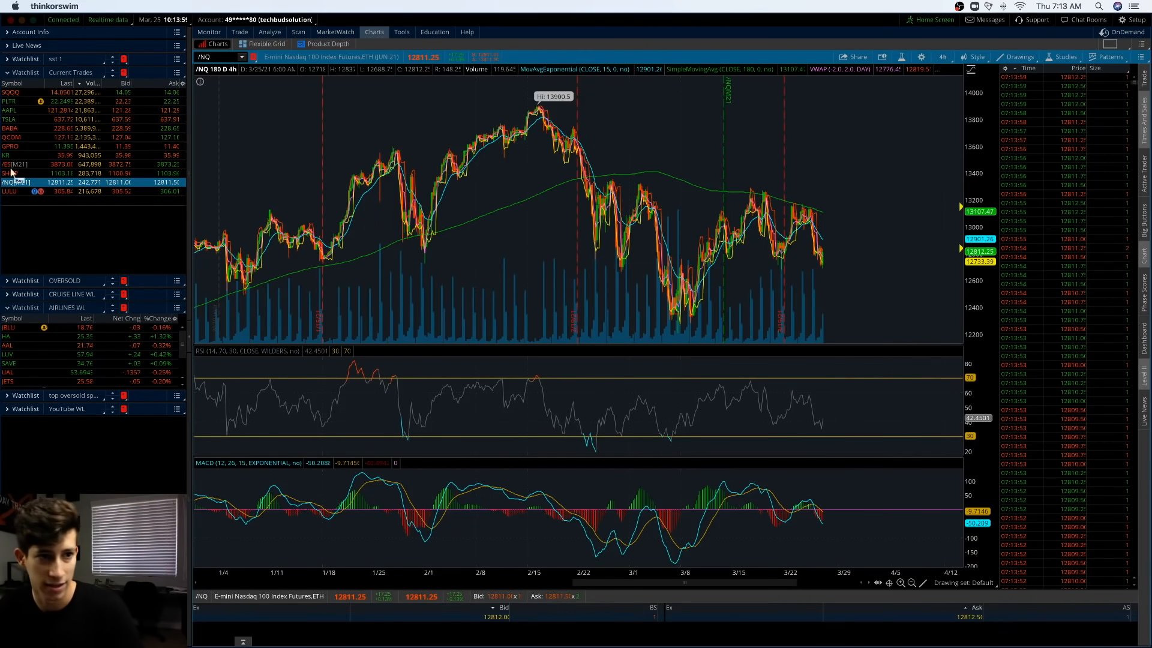
# - Load TSLA from the Current Trades watchlist and set its chart to 1 D : 1m
pyautogui.click(9, 119)
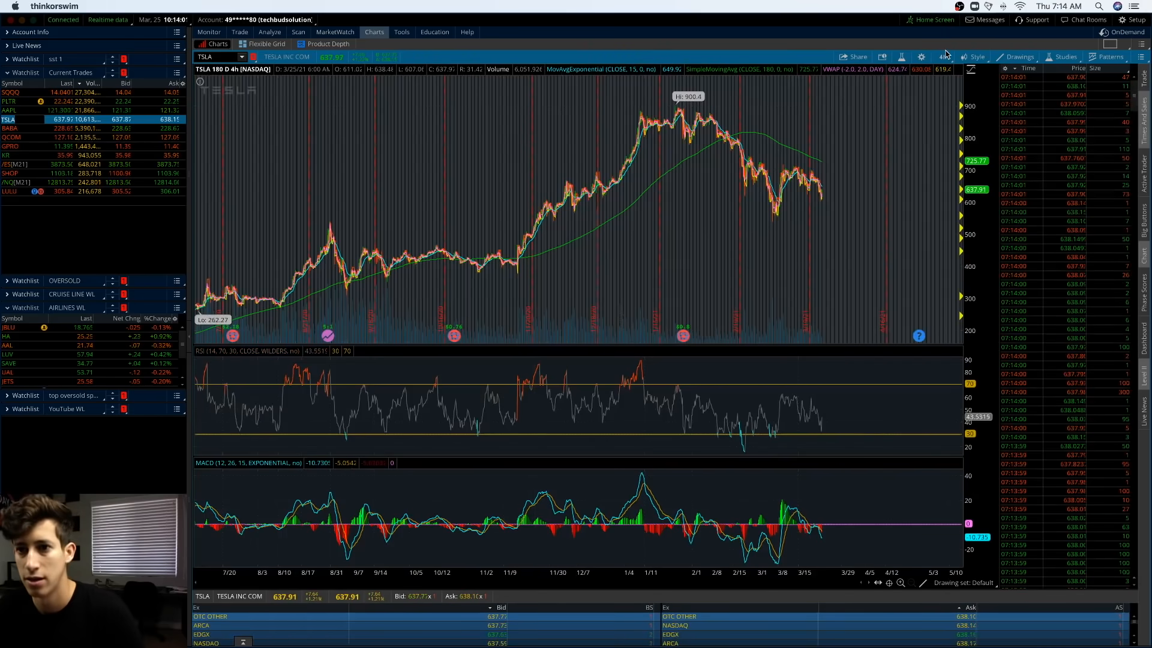
pyautogui.click(941, 56)
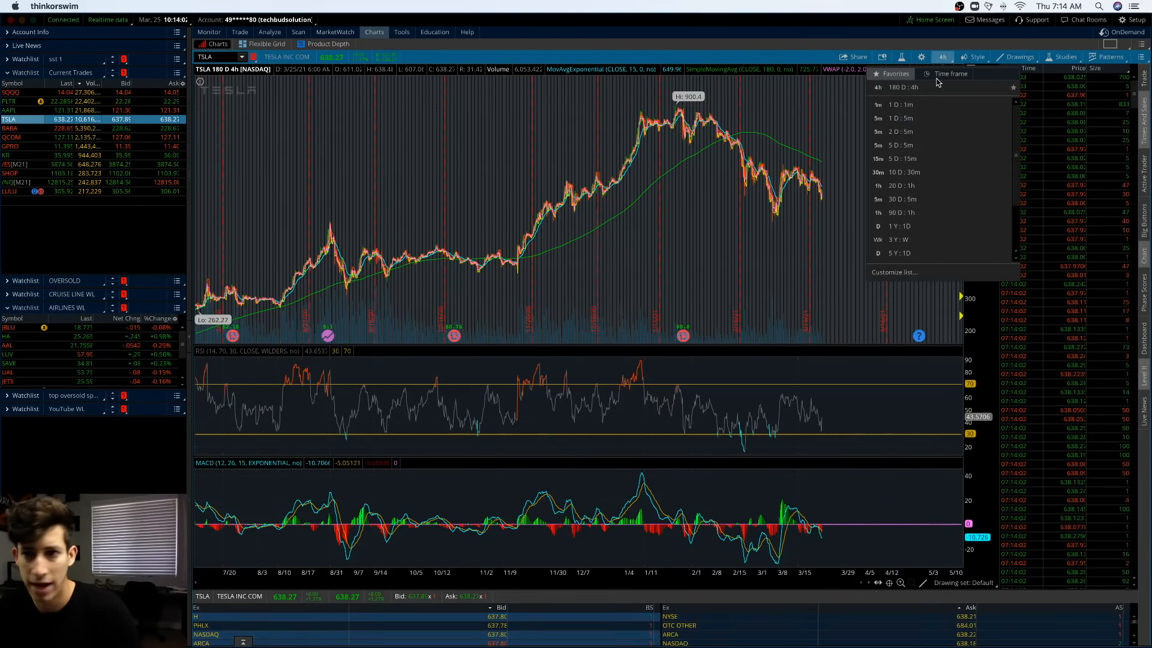
pyautogui.click(900, 104)
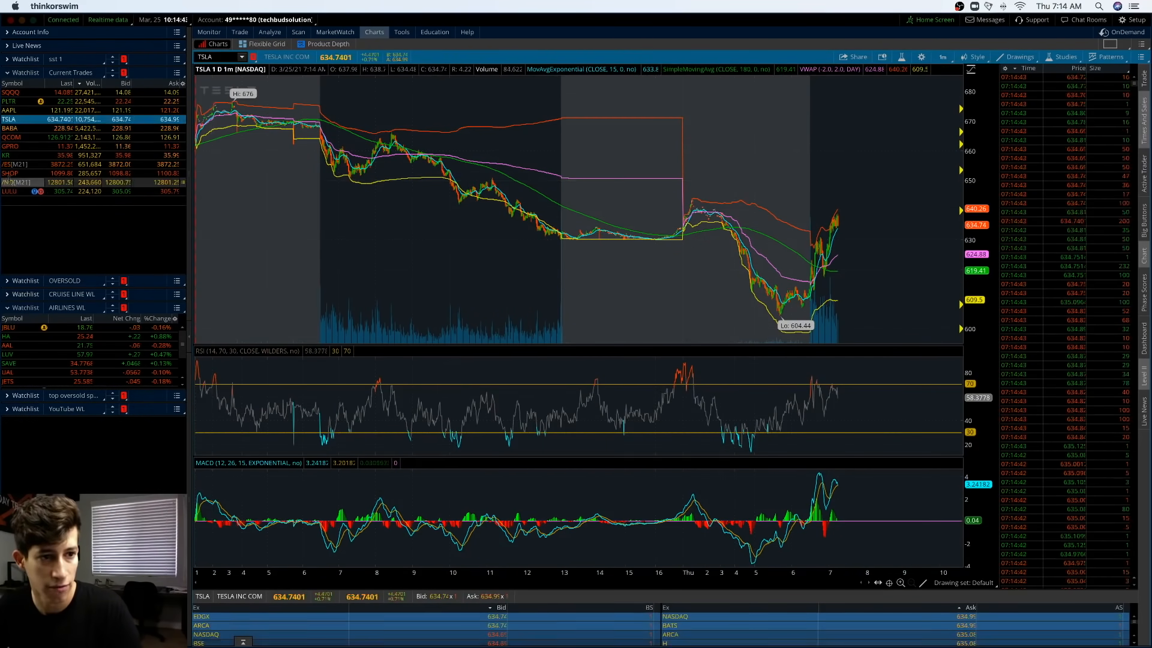
# - Load /NQ from the Current Trades watchlist on the 1-day, 1-minute view
pyautogui.click(7, 181)
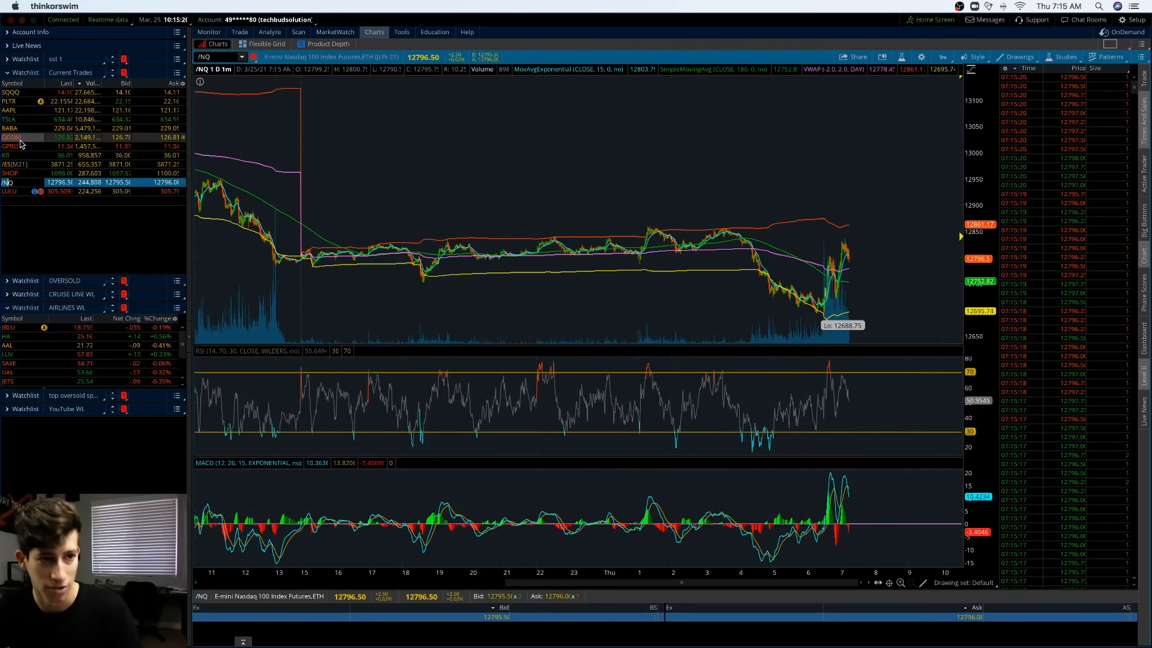
pyautogui.click(9, 119)
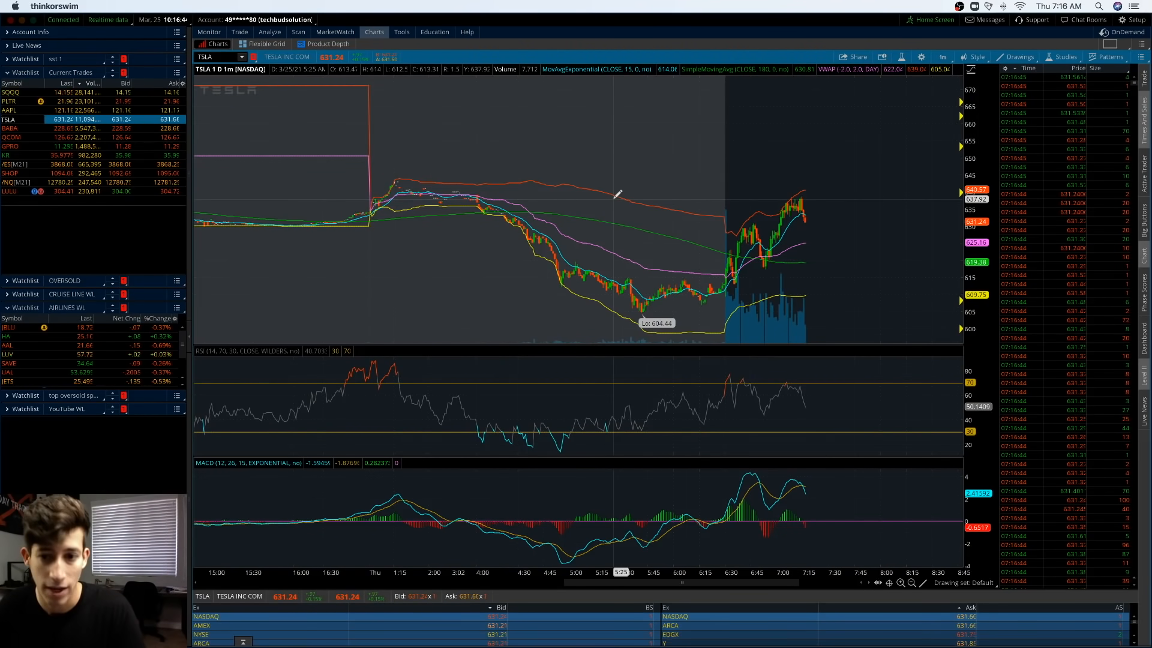
pyautogui.moveTo(487, 167)
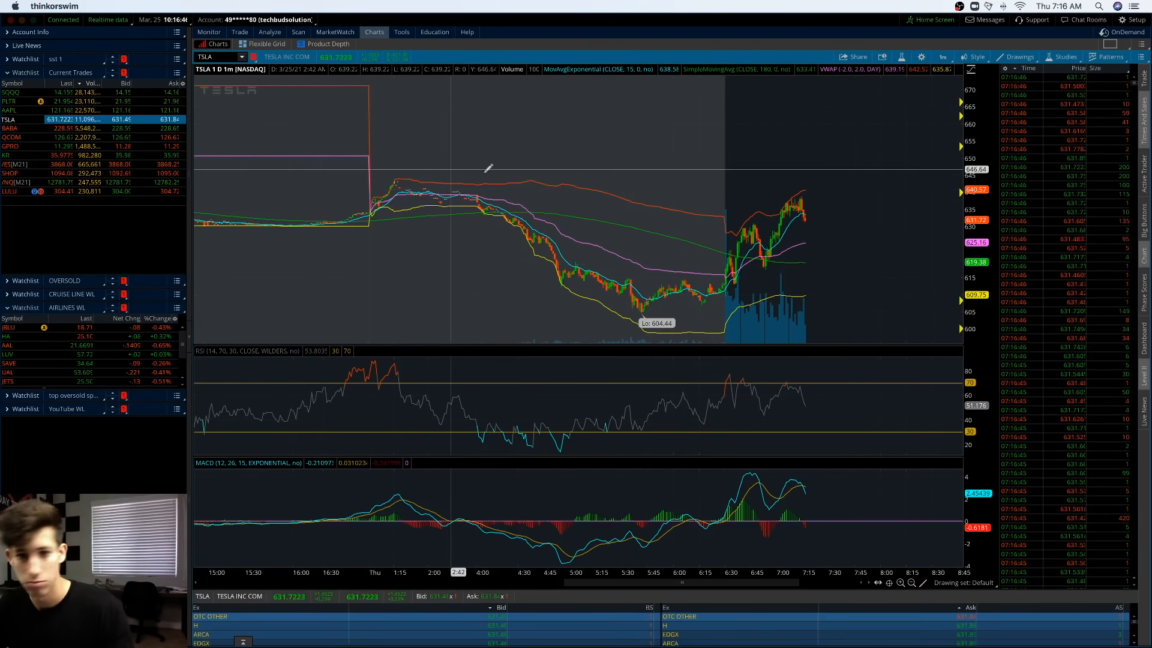
pyautogui.moveTo(709, 282)
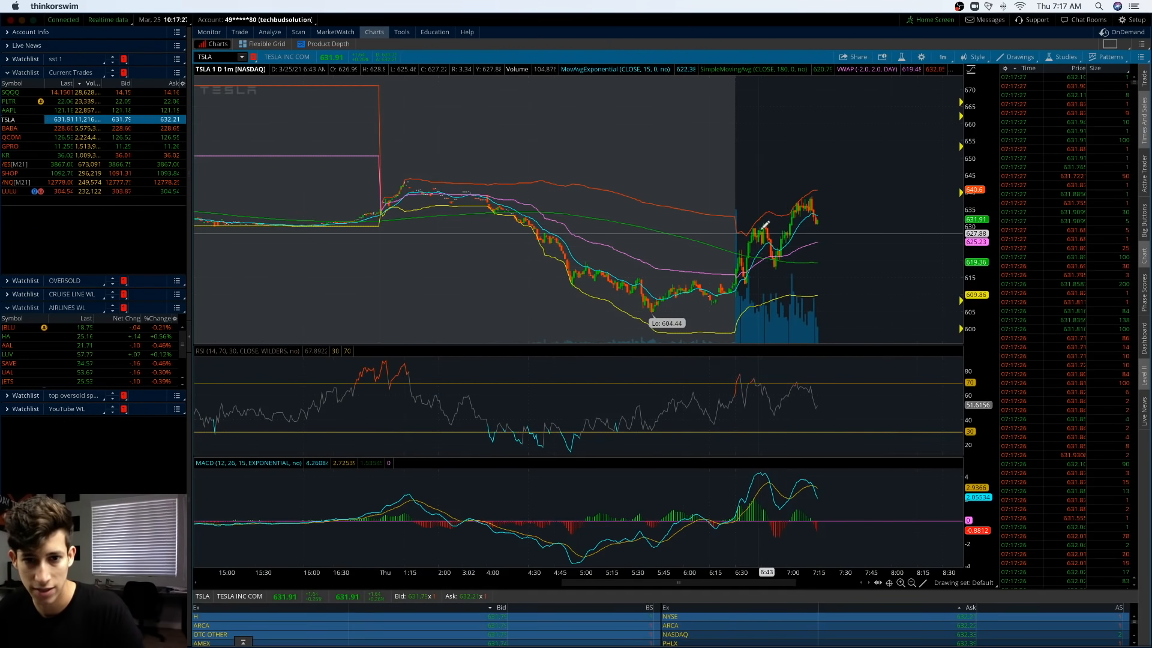
pyautogui.moveTo(535, 223)
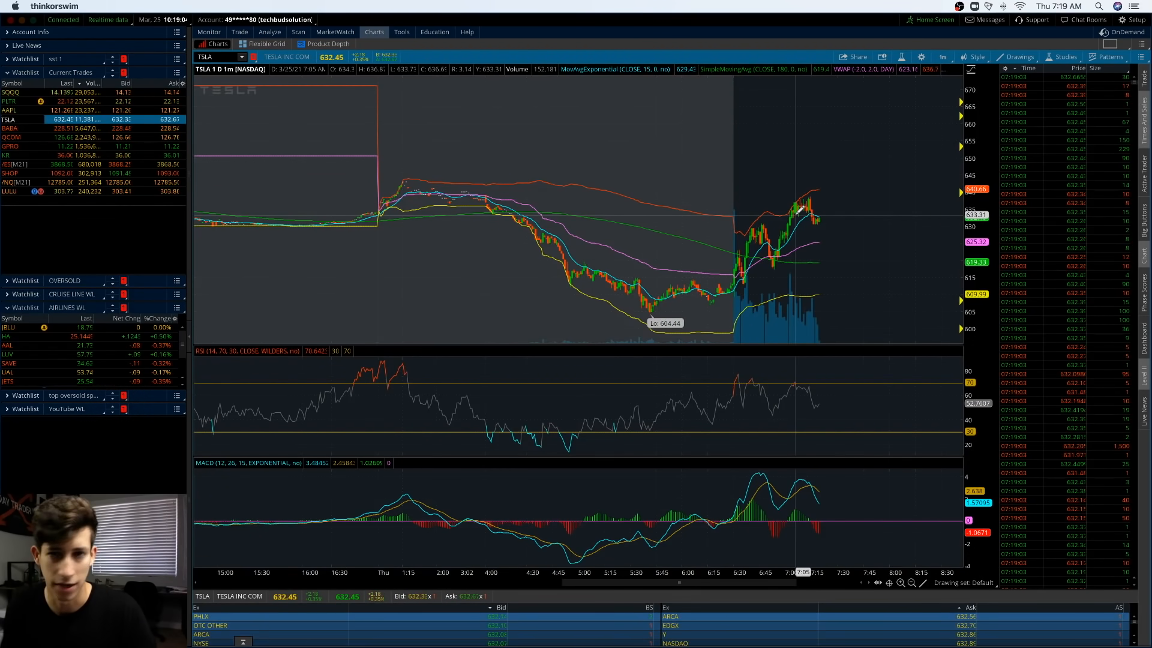
# - Set the TSLA chart time frame to 180 D : 4h from Favorites
pyautogui.click(942, 56)
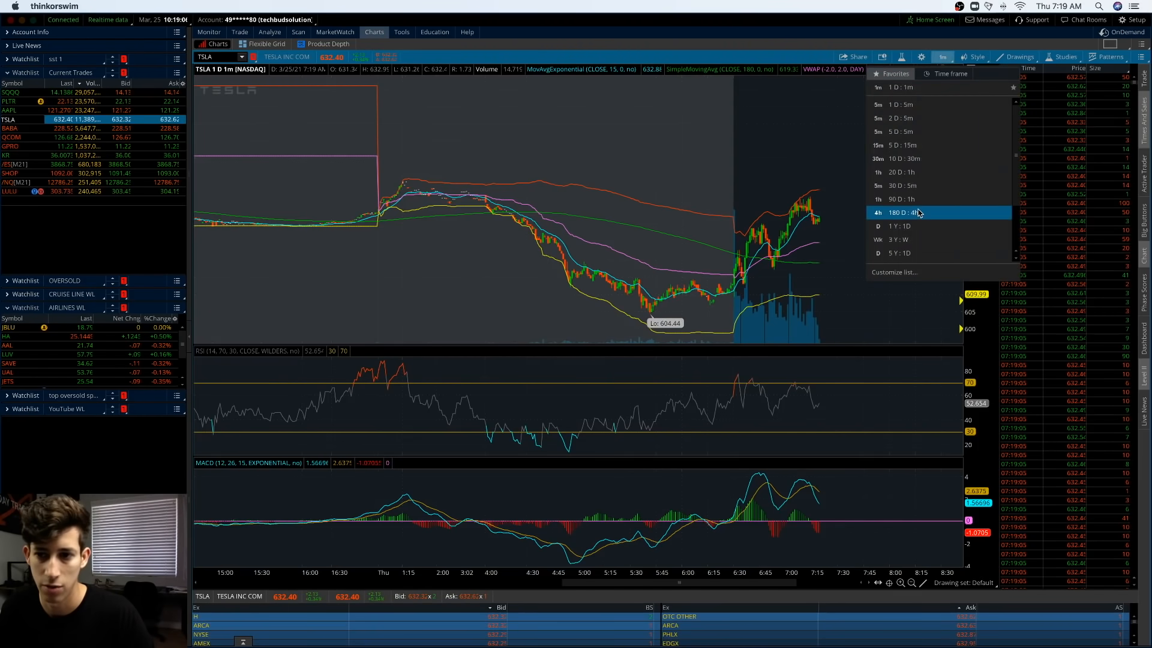
pyautogui.click(903, 212)
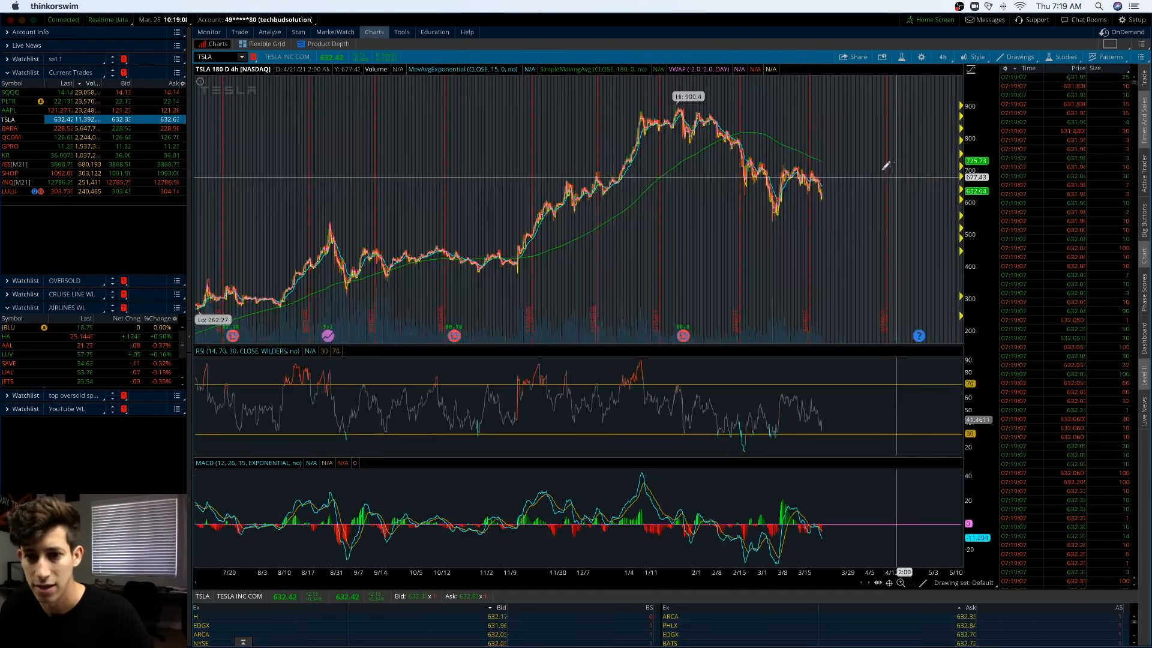
pyautogui.moveTo(808, 163)
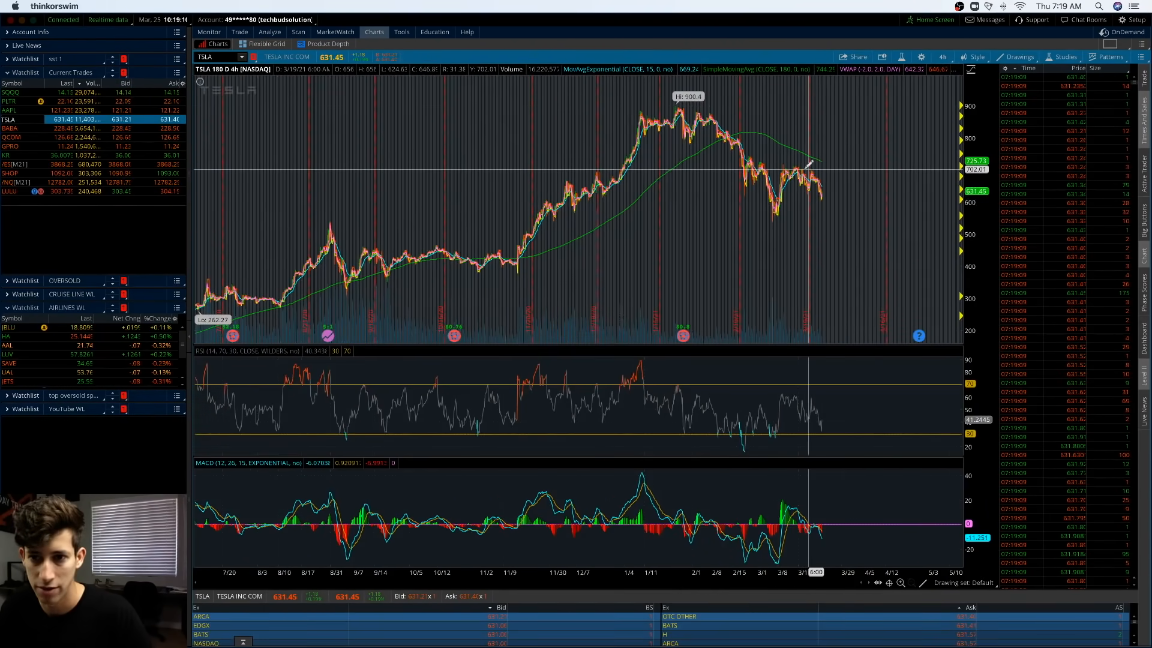
pyautogui.moveTo(838, 165)
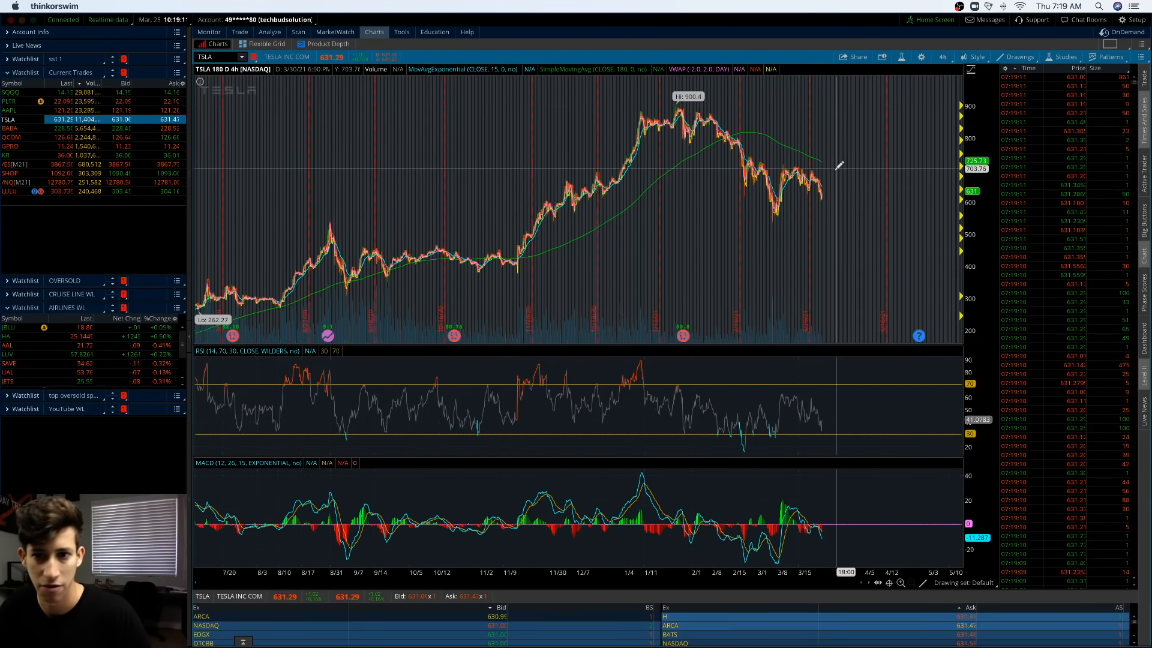
pyautogui.moveTo(837, 199)
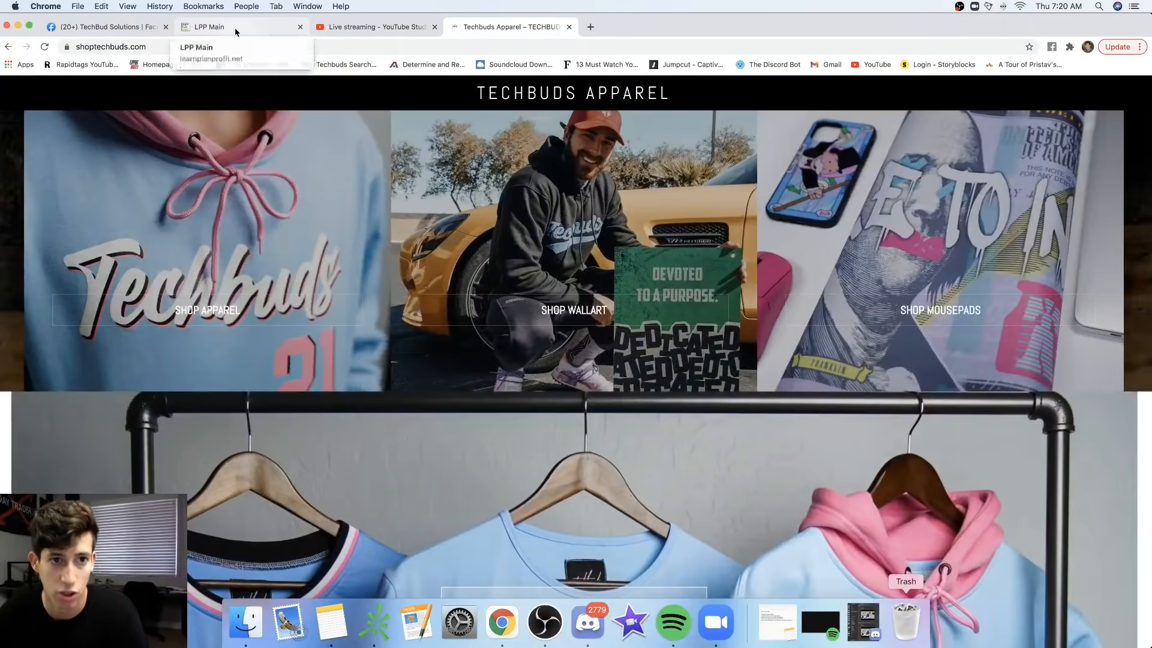
# - Show the LPP Main page, then the TechBud Solutions Facebook group page in Chrome
pyautogui.click(213, 27)
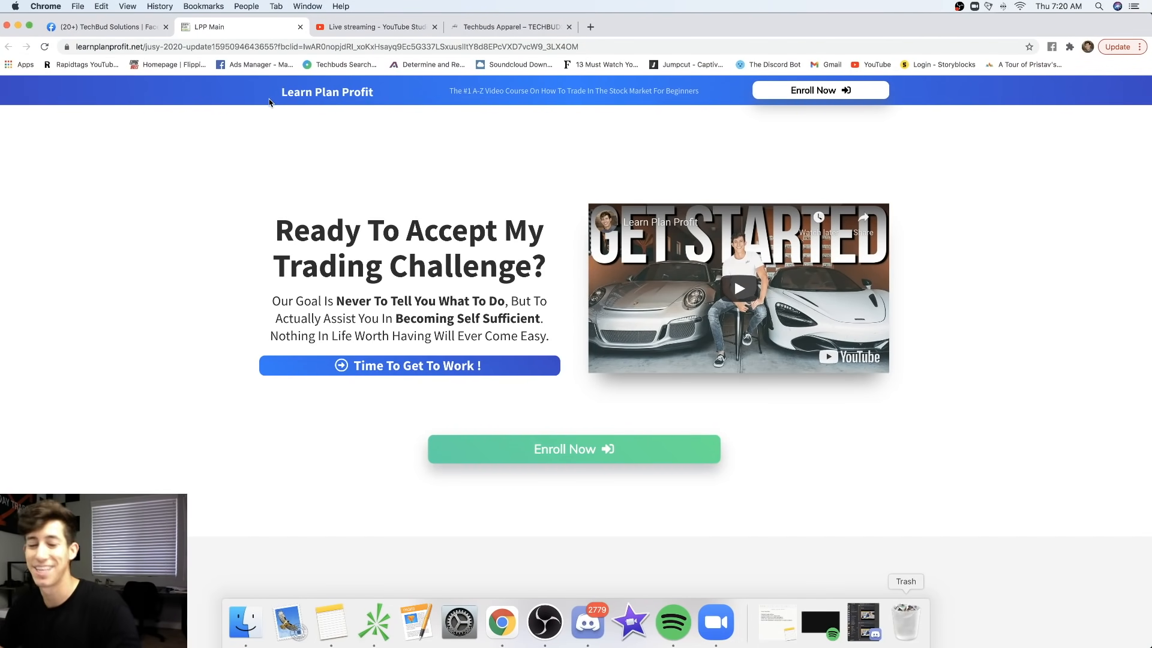
pyautogui.click(103, 27)
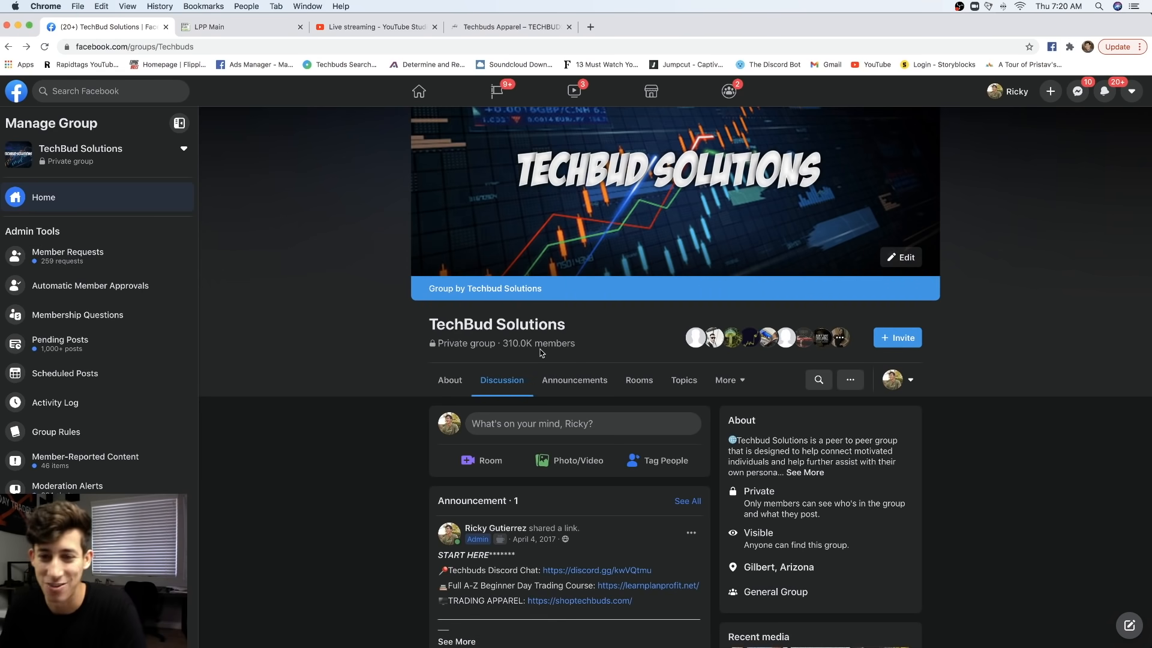
pyautogui.moveTo(356, 317)
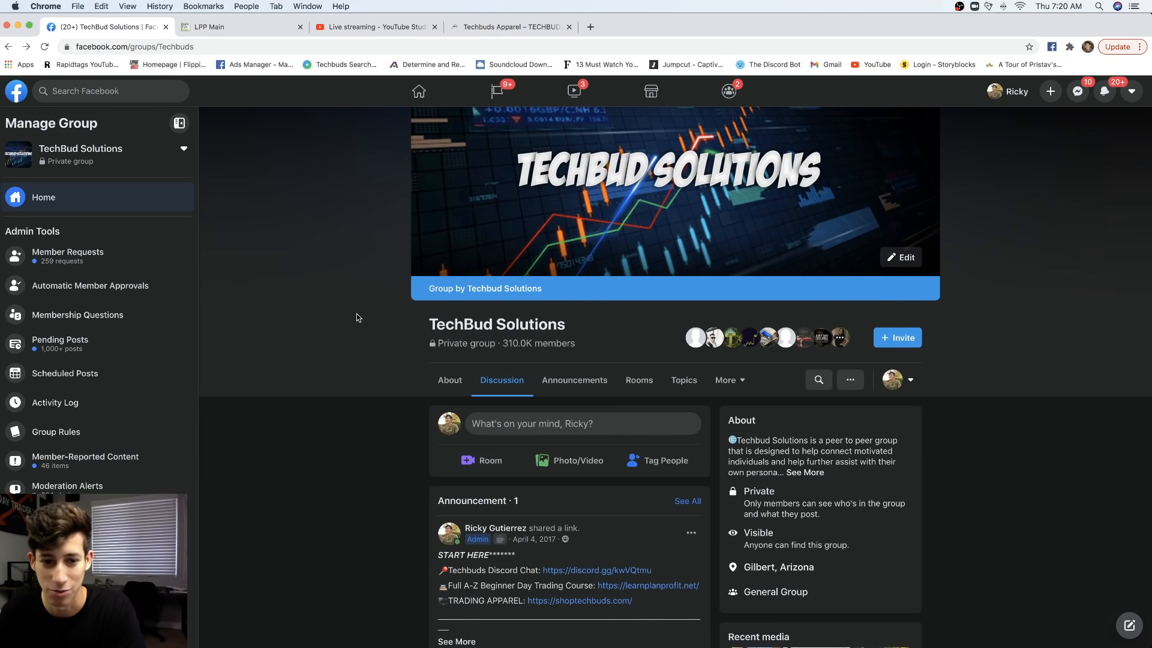
pyautogui.moveTo(349, 307)
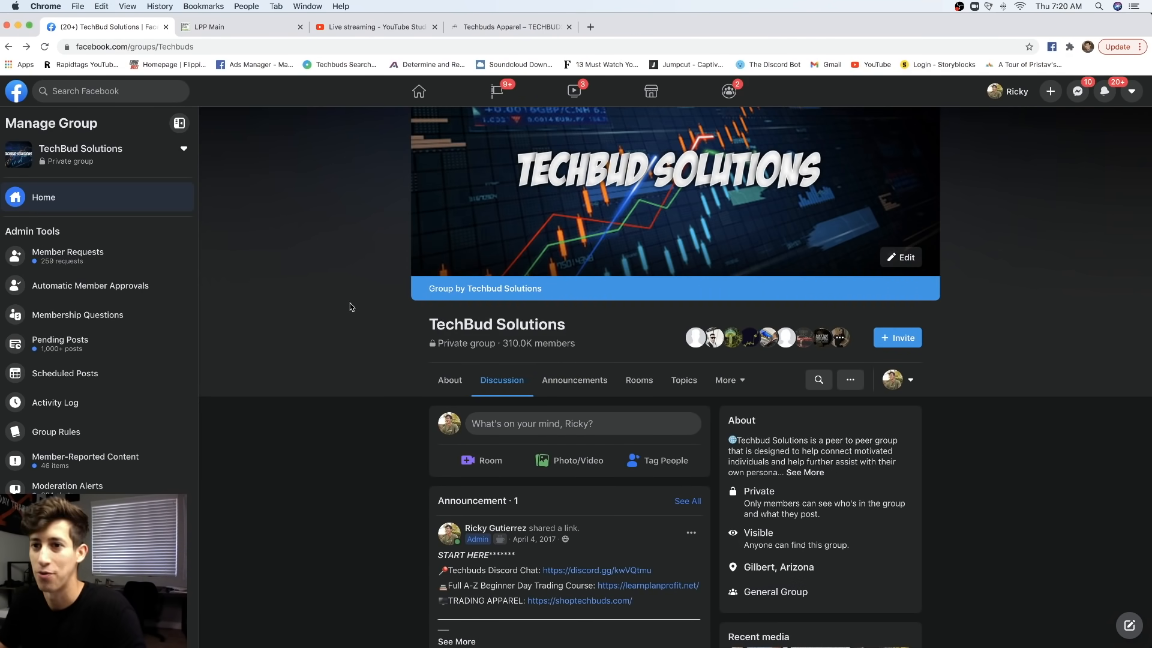